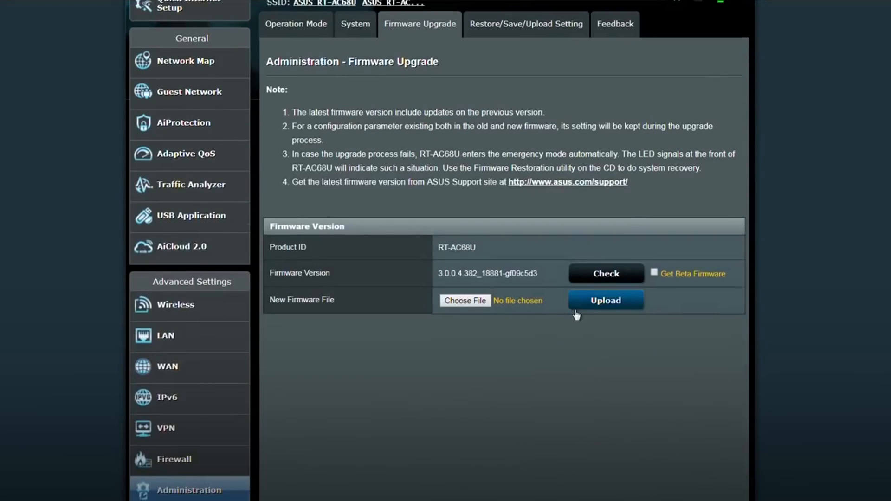
Step: Check for and install the latest RT-AC68U firmware
{"action": "left_click", "coordinate": [606, 274]}
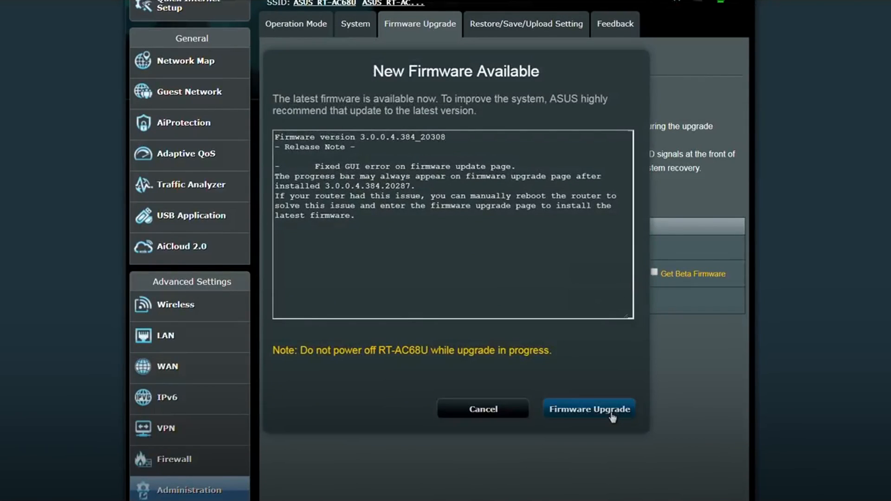
{"action": "left_click", "coordinate": [589, 409]}
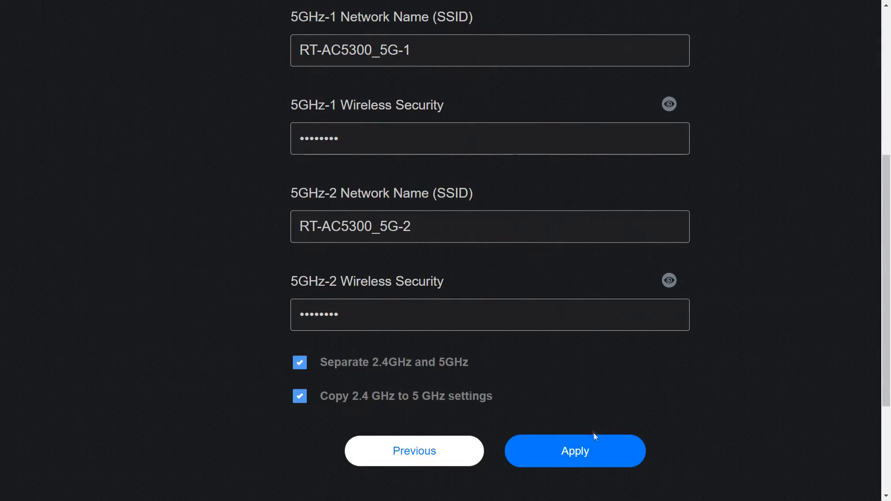
Step: Apply the RT-AC5300 wireless settings and new login password, dismiss the AiMesh notice, and log out
{"action": "left_click", "coordinate": [575, 451]}
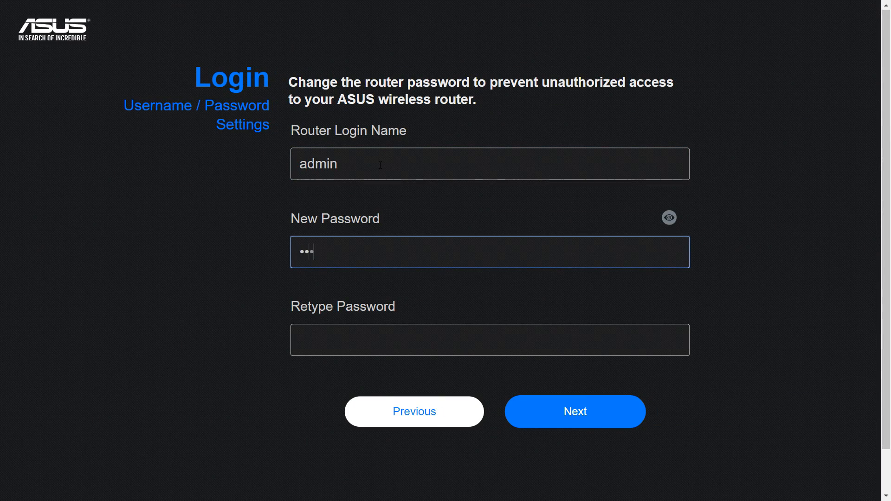
{"action": "left_click", "coordinate": [574, 411]}
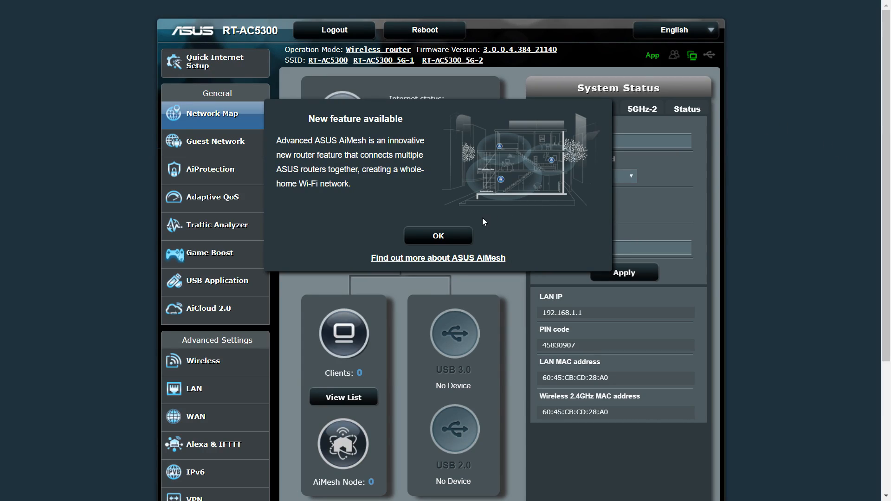
{"action": "left_click", "coordinate": [437, 235]}
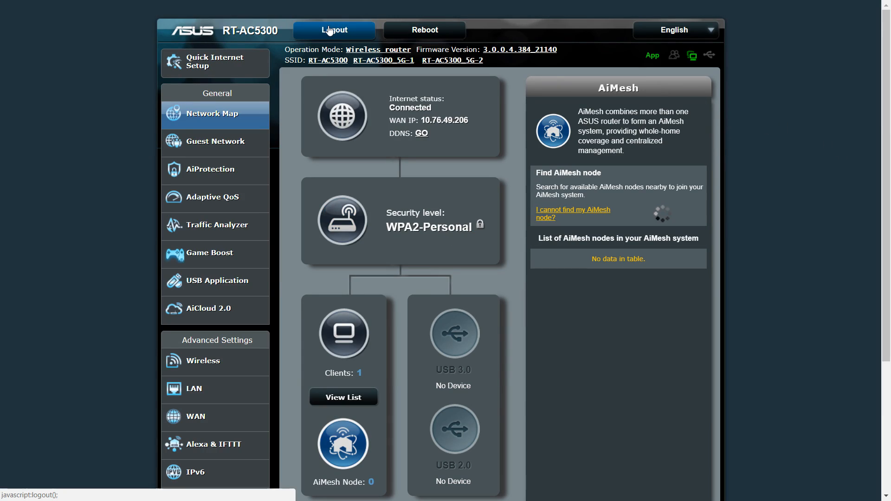
{"action": "left_click", "coordinate": [334, 29]}
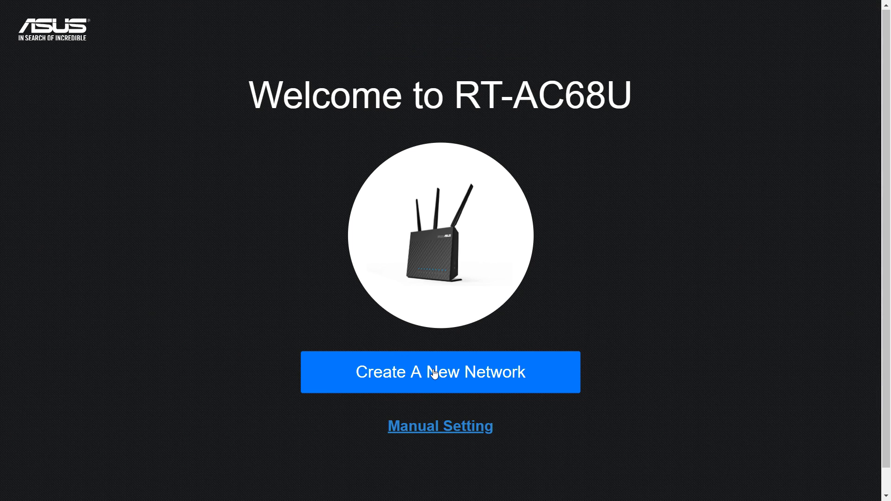
Step: Choose AiMesh node mode on the RT-AC68U and confirm resetting it to defaults
{"action": "left_click", "coordinate": [440, 372]}
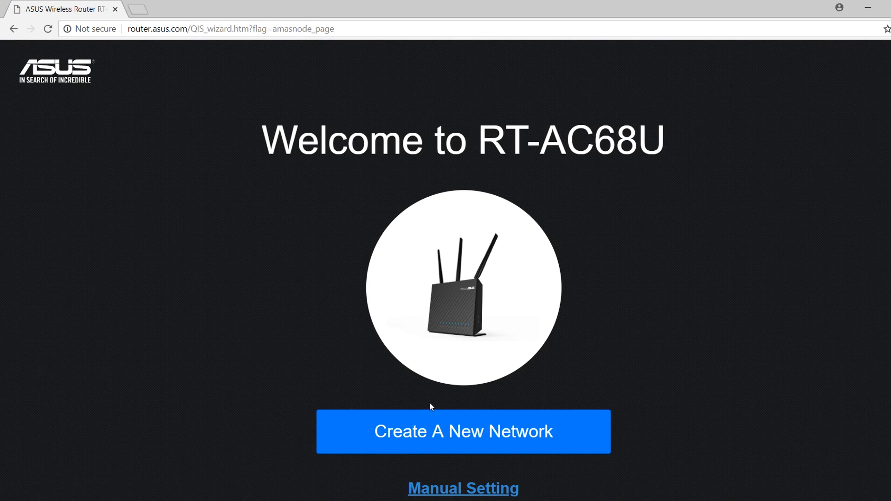
{"action": "left_click", "coordinate": [463, 431]}
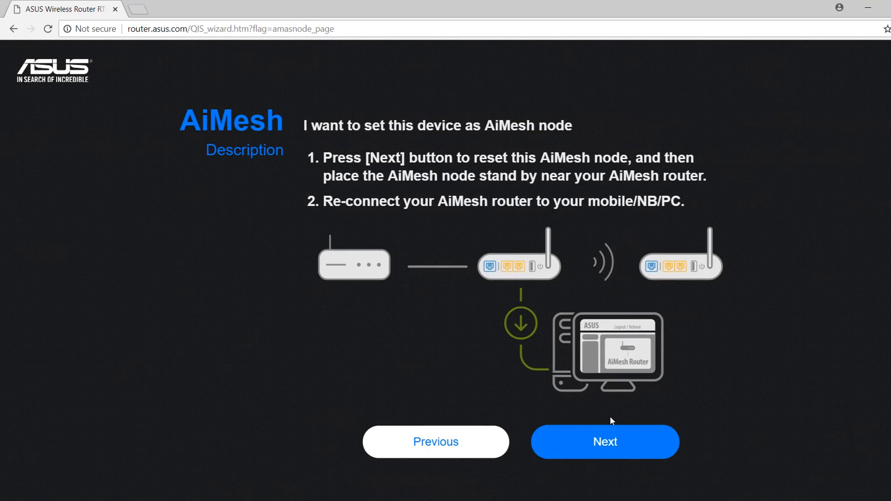
{"action": "left_click", "coordinate": [605, 442]}
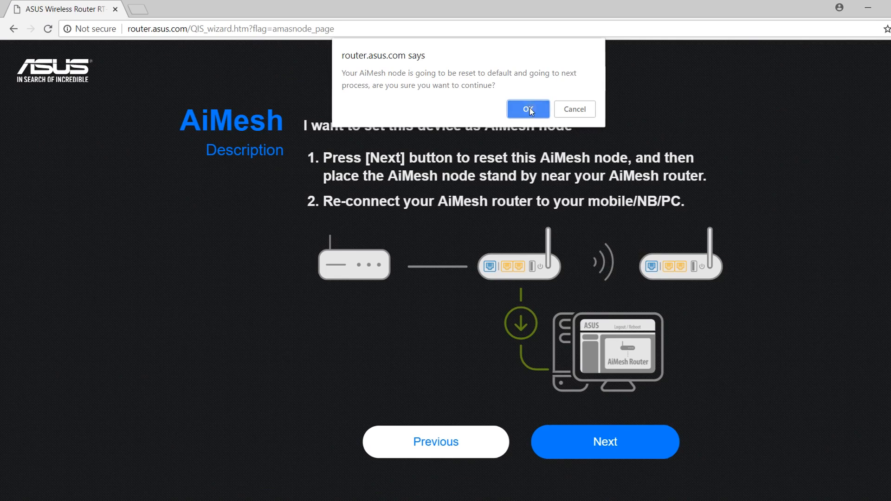
{"action": "left_click", "coordinate": [528, 109]}
{"action": "type", "text": "ad"}
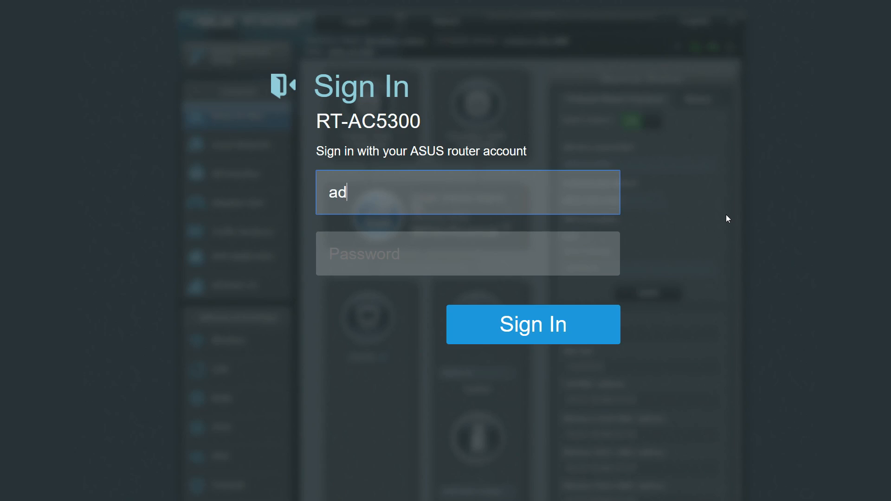
Step: Sign in to the RT-AC5300 and add the RT-AC68U from the AiMesh Node panel
{"action": "left_click", "coordinate": [533, 324]}
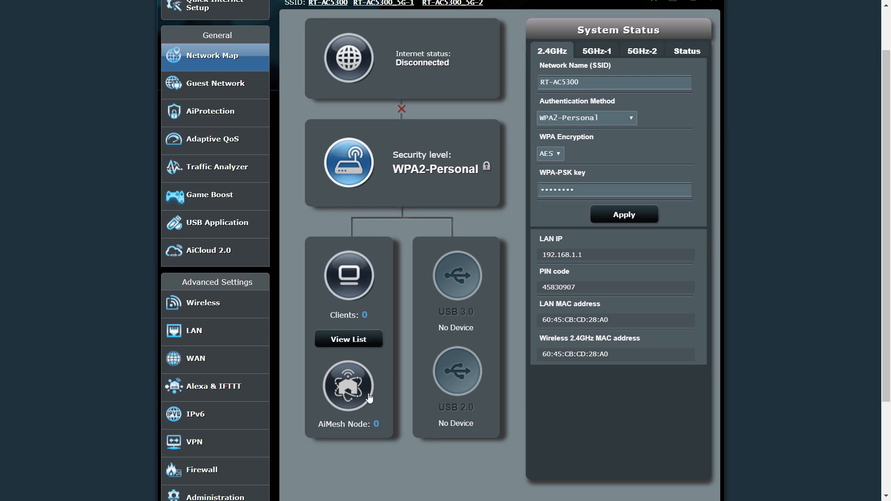
{"action": "left_click", "coordinate": [348, 386]}
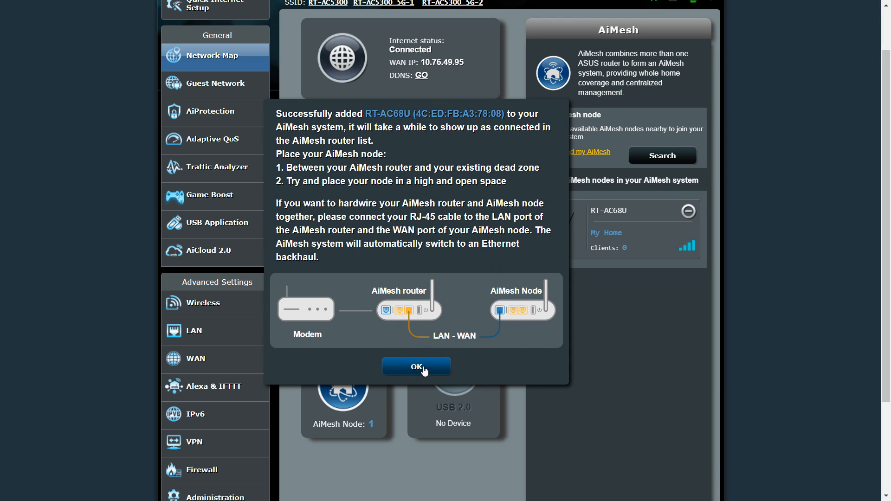
{"action": "left_click", "coordinate": [416, 367]}
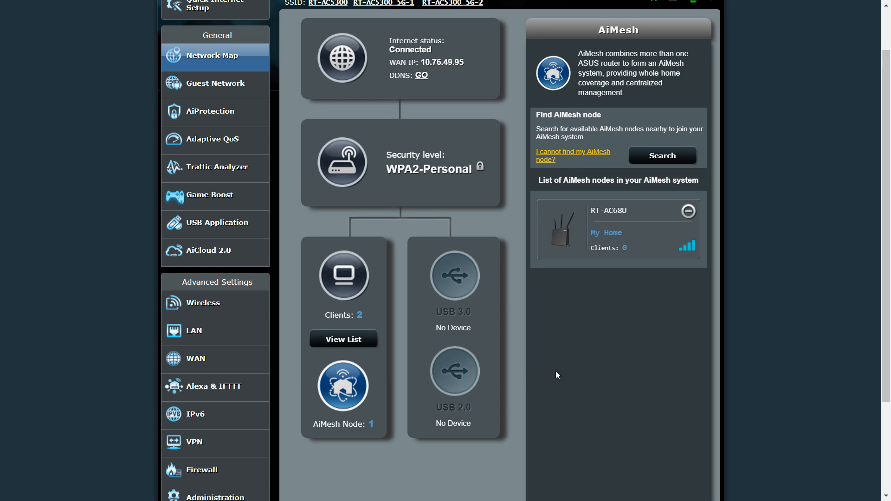